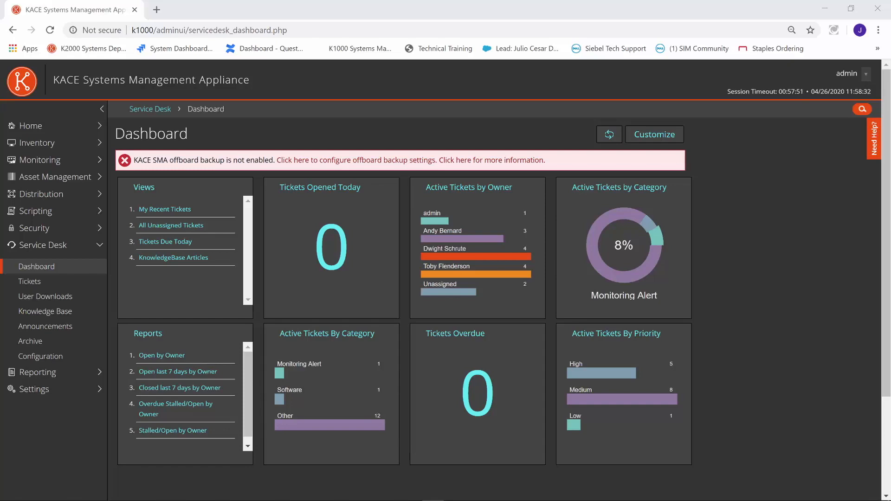
- Open the Service Desk Tickets list showing all 14 tickets across queues
{"action": "left_click", "coordinate": [28, 281]}
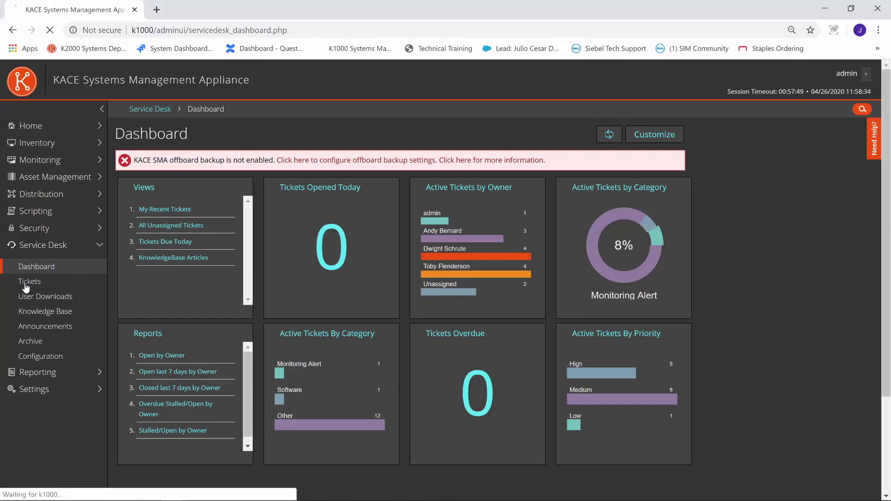
{"action": "left_click", "coordinate": [29, 281]}
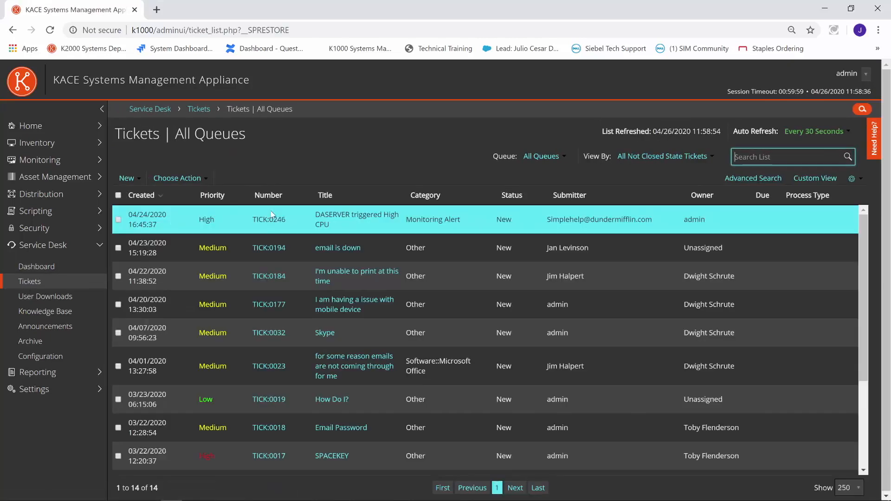
- Open ticket TICK:0246 (DASERVER high CPU) and review its device ticket history
{"action": "left_click", "coordinate": [268, 219]}
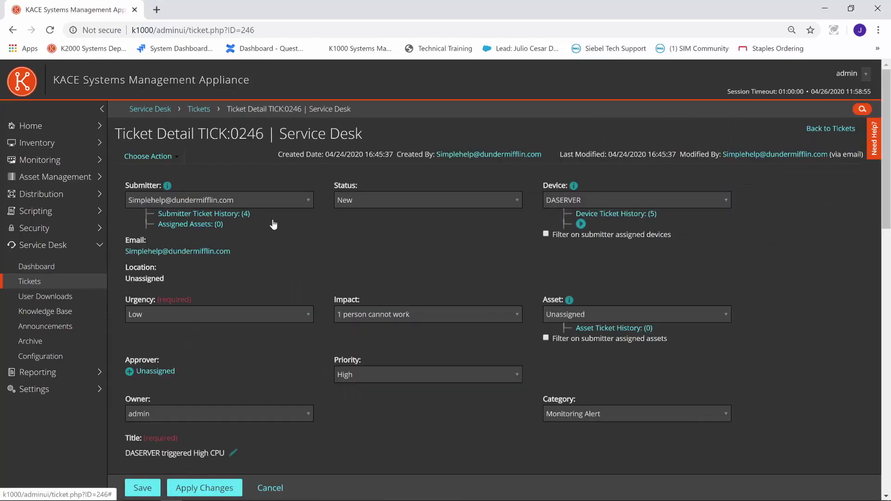
{"action": "mouse_move", "coordinate": [413, 256]}
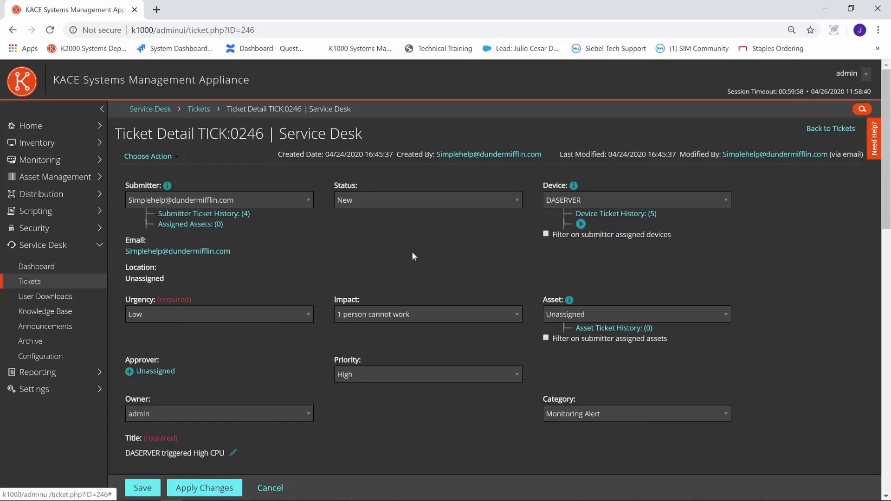
{"action": "mouse_move", "coordinate": [479, 177]}
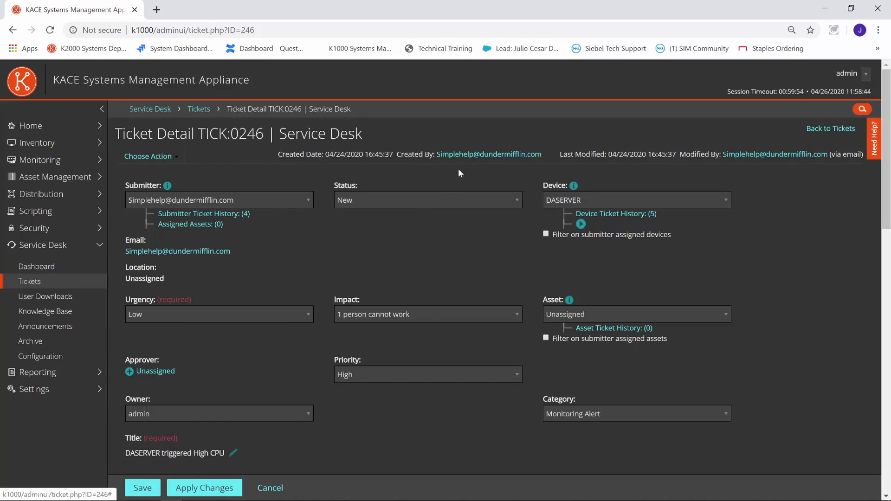
{"action": "mouse_move", "coordinate": [782, 169]}
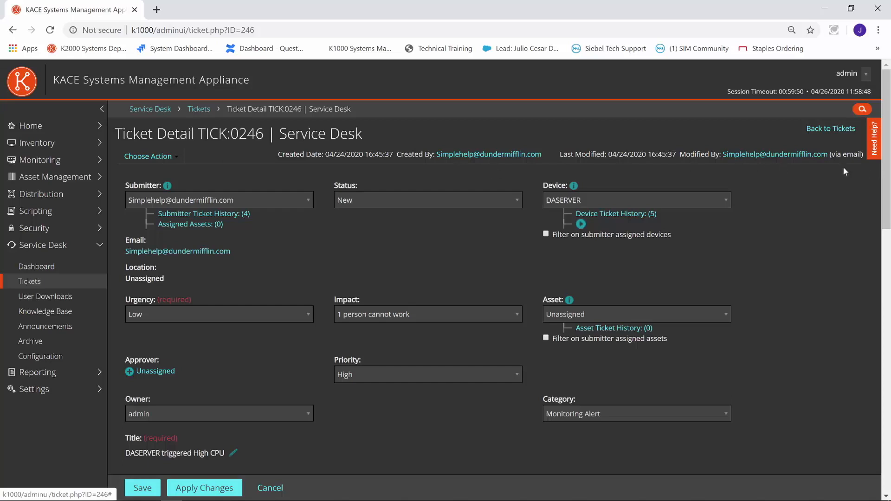
{"action": "mouse_move", "coordinate": [834, 200]}
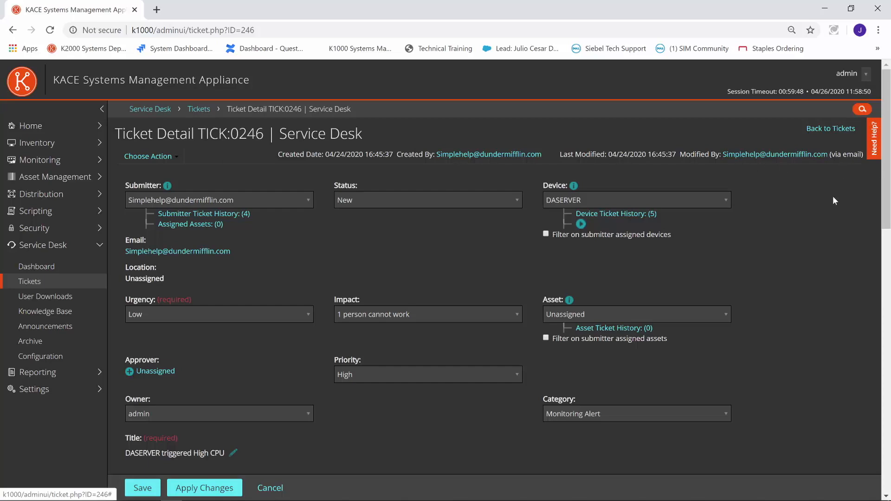
{"action": "mouse_move", "coordinate": [556, 218]}
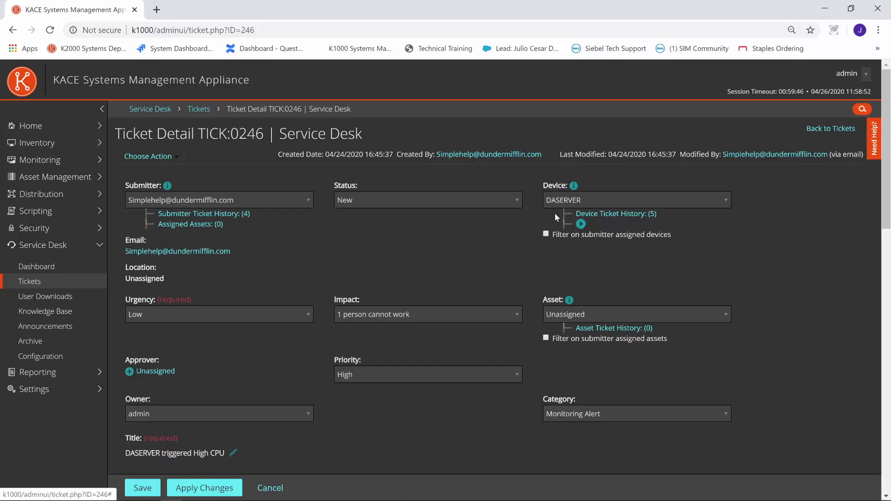
{"action": "left_click", "coordinate": [614, 213]}
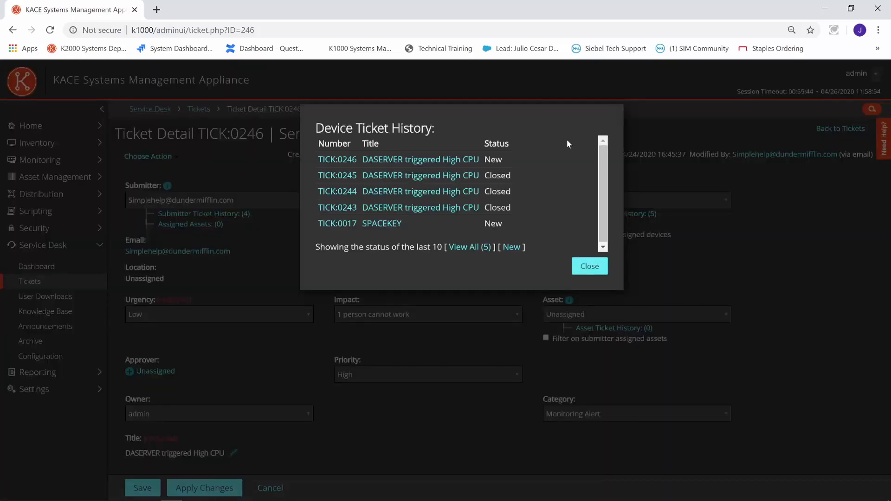
{"action": "mouse_move", "coordinate": [432, 280]}
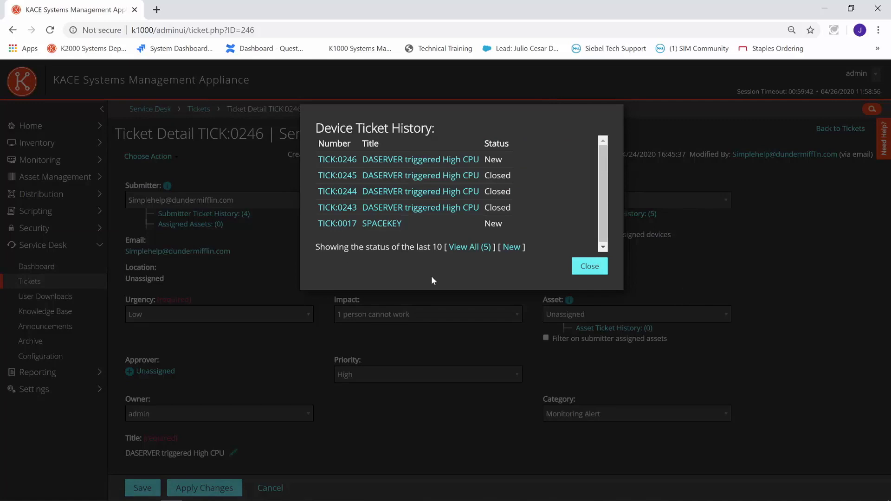
{"action": "mouse_move", "coordinate": [589, 266]}
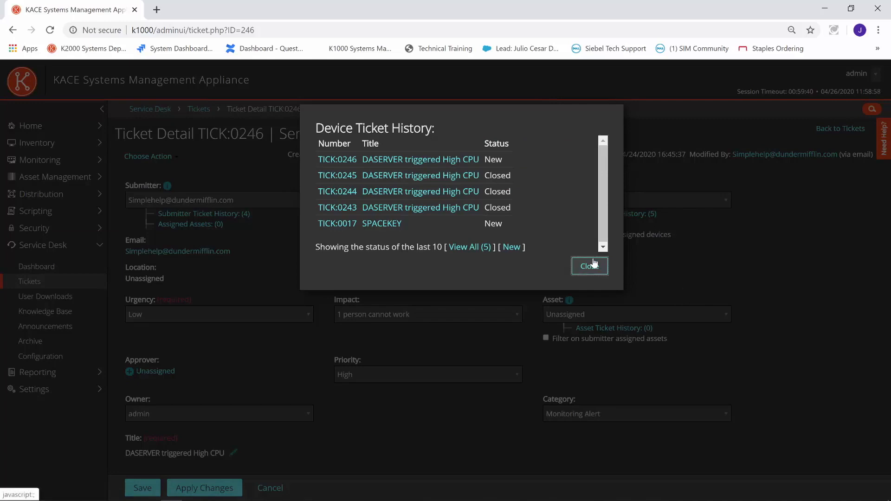
{"action": "left_click", "coordinate": [589, 266]}
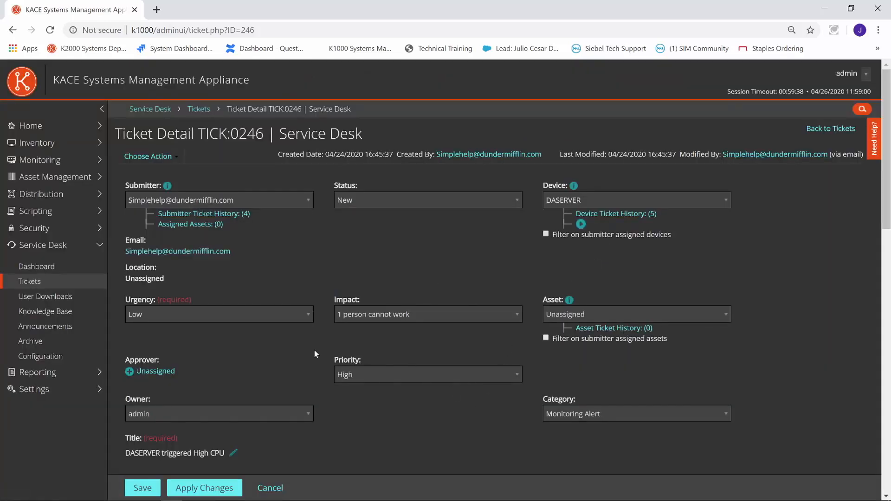
{"action": "mouse_move", "coordinate": [538, 430]}
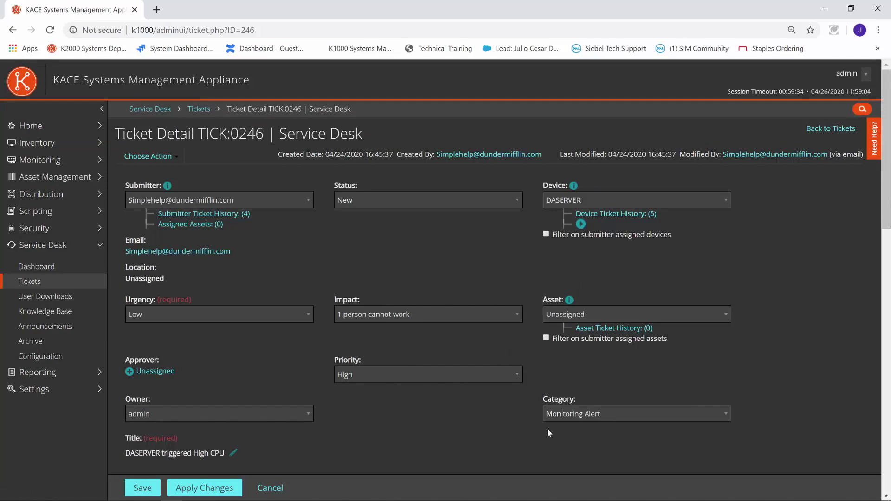
- Launch a SimpleHelp remote connection to DASERVER from the ticket's device actions
{"action": "scroll", "scroll_direction": "down", "scroll_amount": 3}
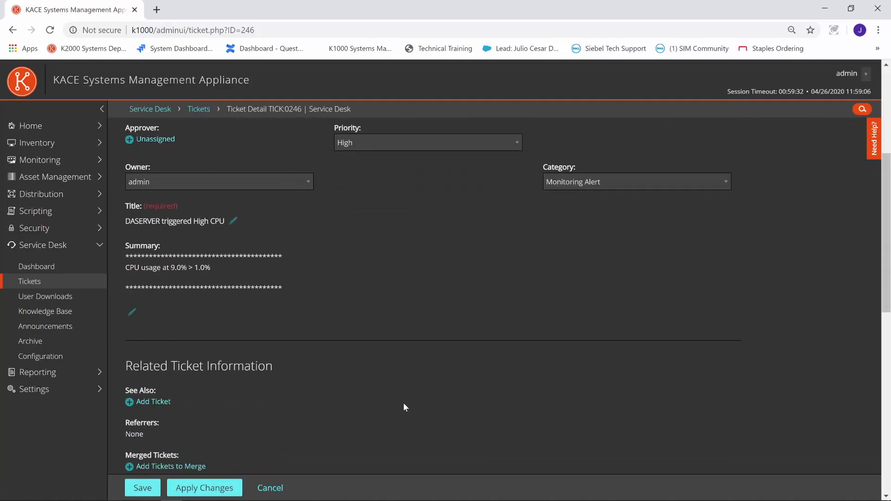
{"action": "mouse_move", "coordinate": [327, 345]}
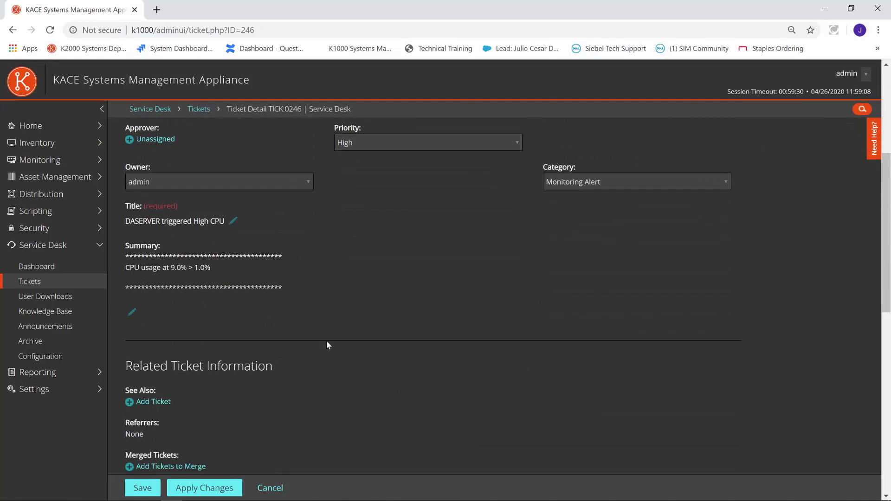
{"action": "mouse_move", "coordinate": [140, 275]}
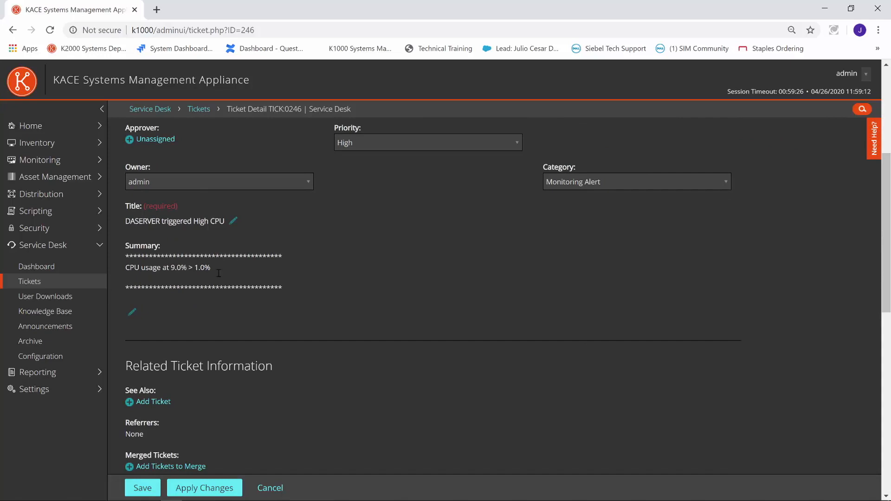
{"action": "mouse_move", "coordinate": [476, 304]}
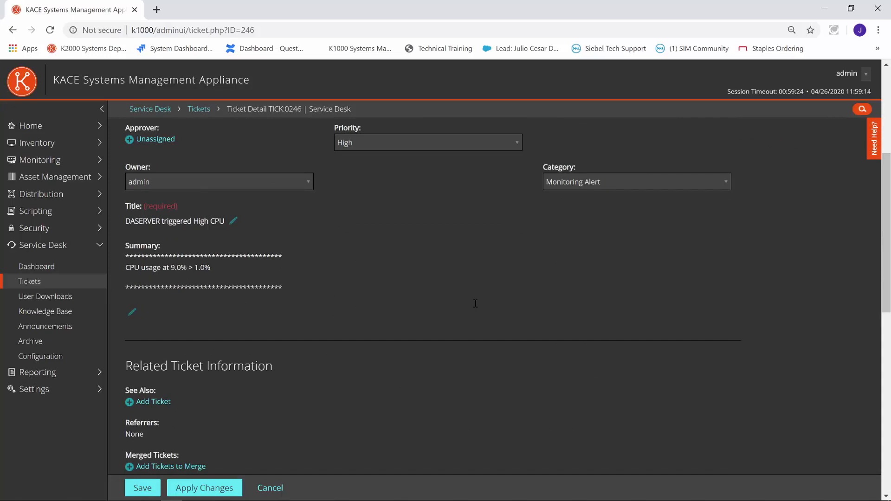
{"action": "scroll", "scroll_direction": "up", "scroll_amount": 3}
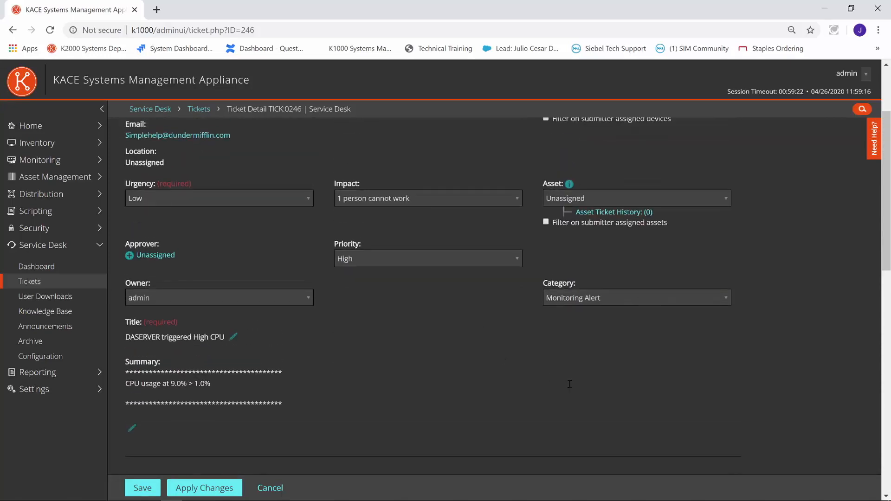
{"action": "scroll", "scroll_direction": "up", "scroll_amount": 3}
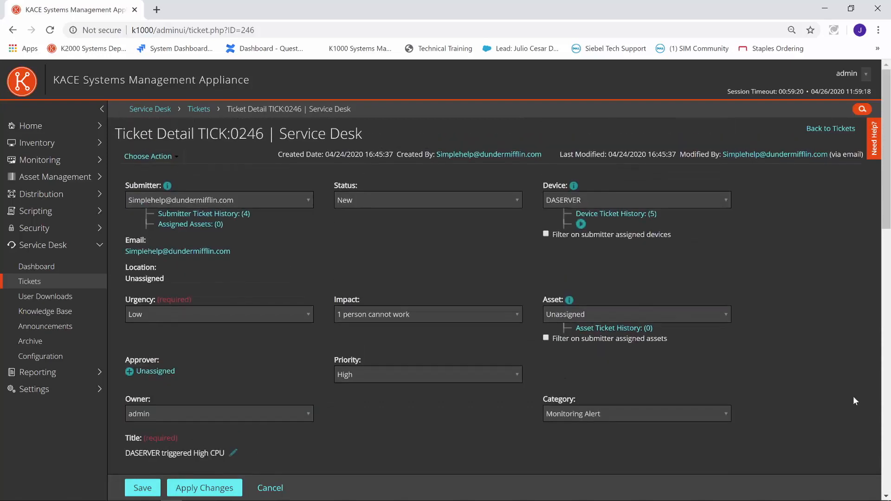
{"action": "mouse_move", "coordinate": [818, 356]}
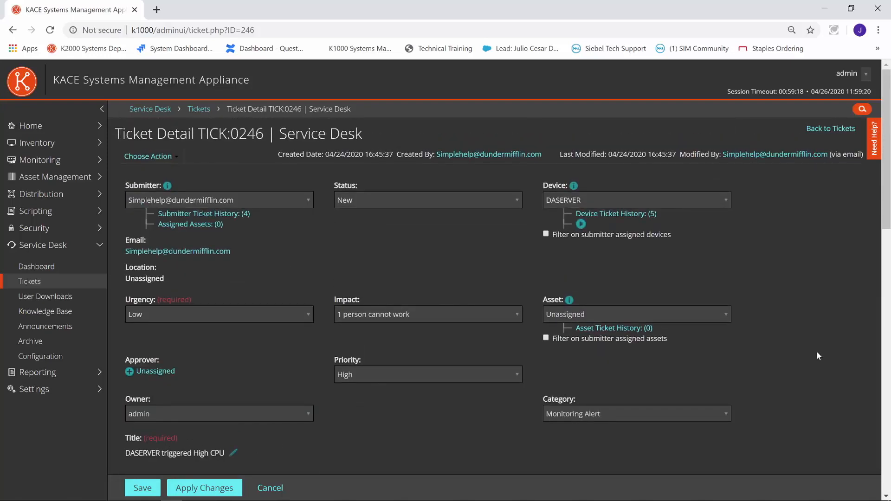
{"action": "left_click", "coordinate": [580, 223]}
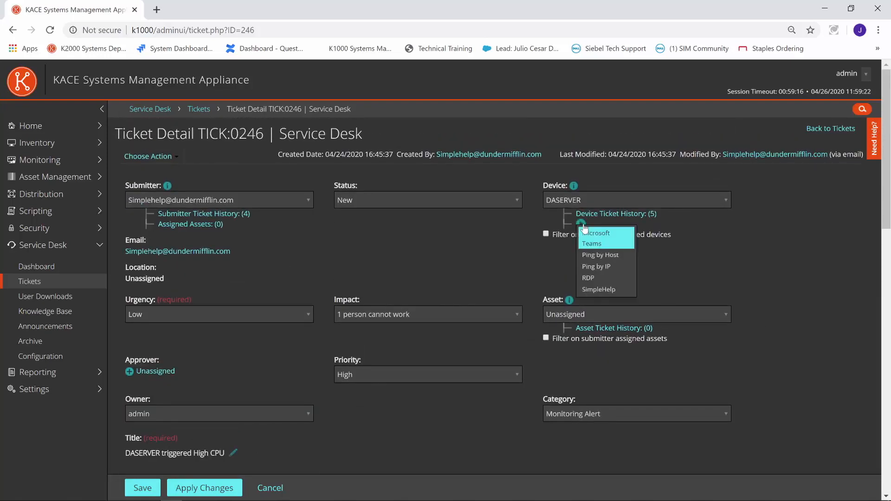
{"action": "mouse_move", "coordinate": [599, 289]}
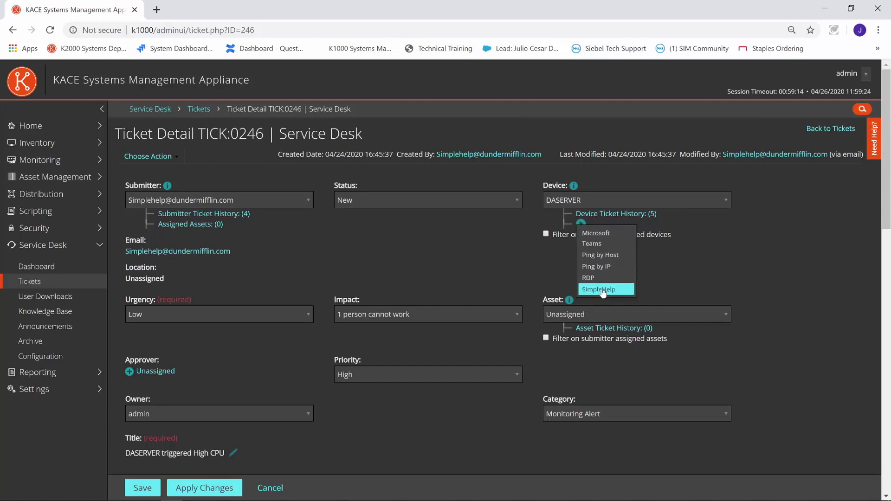
{"action": "left_click", "coordinate": [602, 288]}
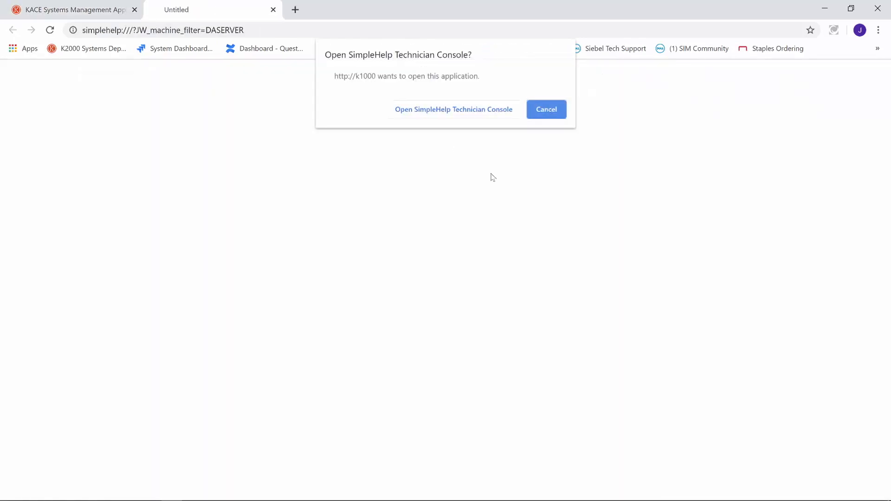
- Allow Chrome to launch the SimpleHelp Technician Console, connecting to DASERVER
{"action": "left_click", "coordinate": [545, 109]}
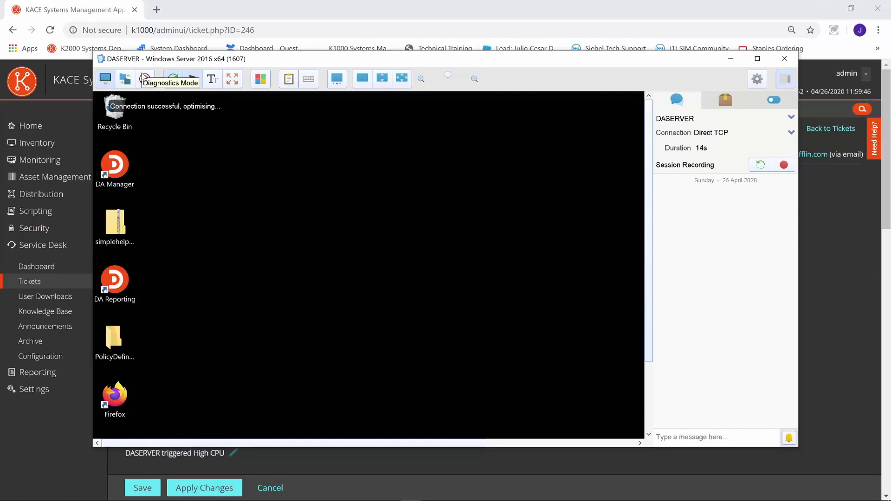
- Gather DASERVER diagnostics in Diagnostics Mode, revealing 100% CPU and 85% memory usage
{"action": "left_click", "coordinate": [144, 79]}
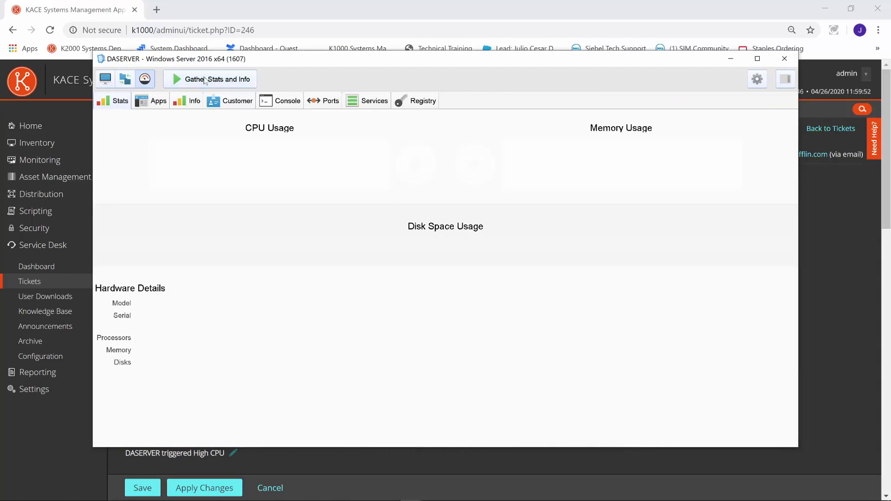
{"action": "left_click", "coordinate": [216, 79]}
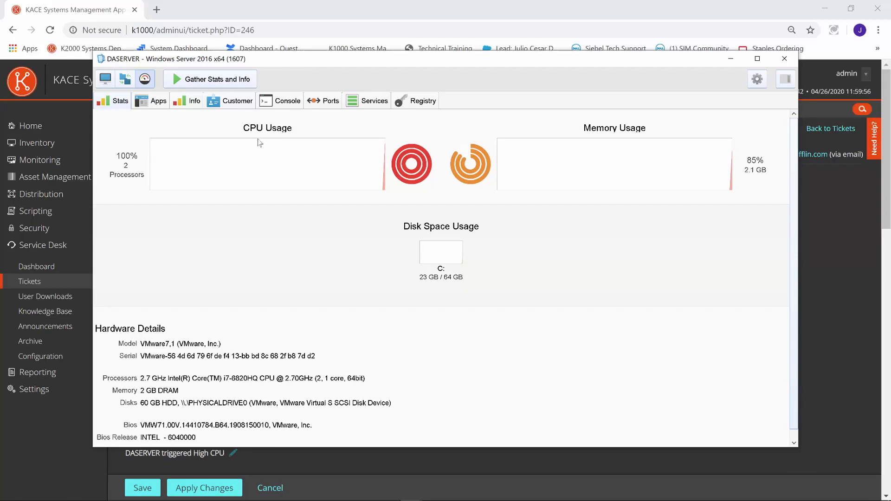
{"action": "mouse_move", "coordinate": [653, 138]}
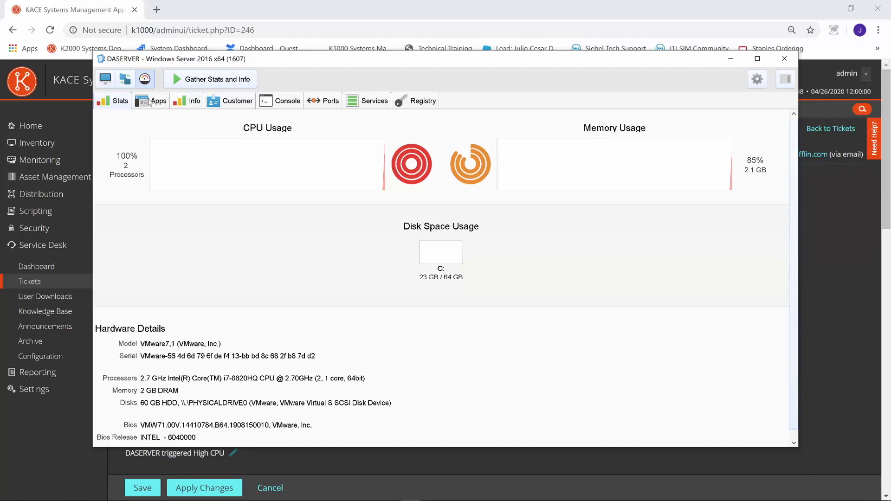
- Review DASERVER processes by CPU, then list services and select Application Host Helper Service
{"action": "left_click", "coordinate": [158, 101]}
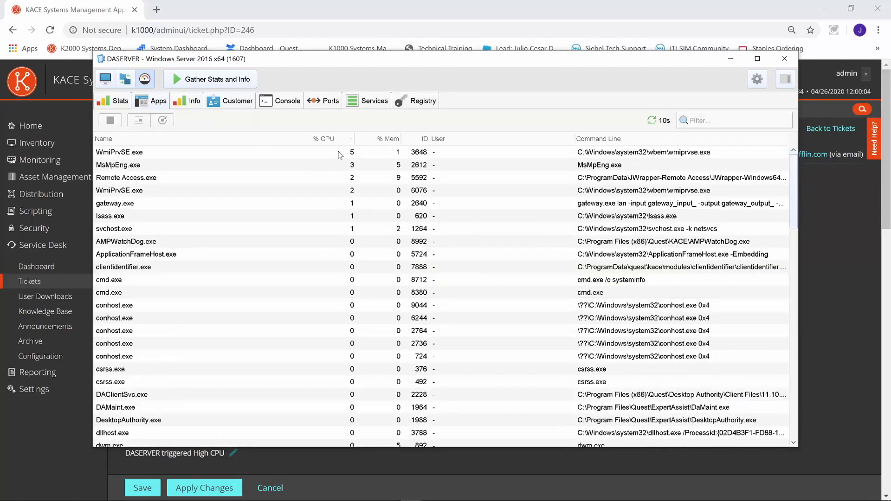
{"action": "left_click", "coordinate": [323, 138]}
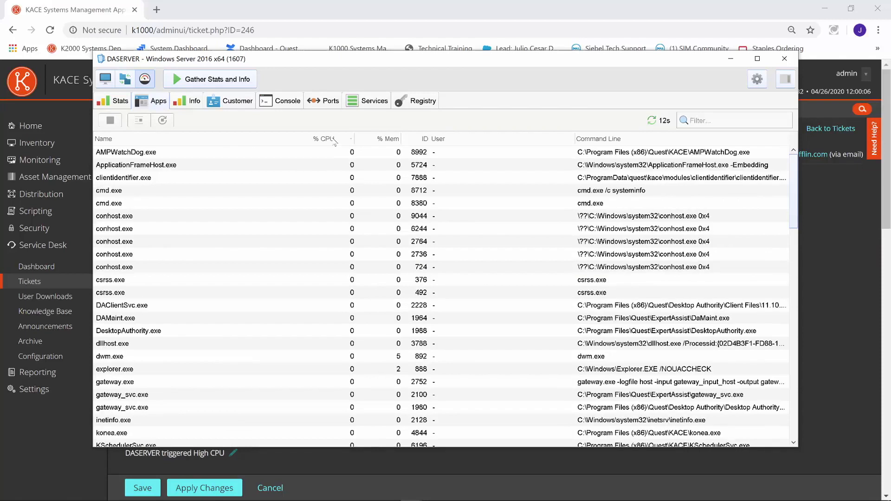
{"action": "left_click", "coordinate": [324, 139]}
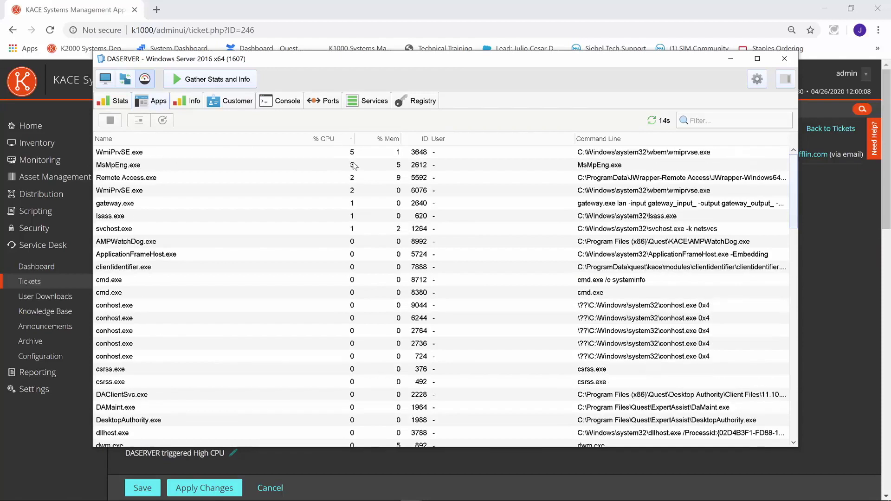
{"action": "mouse_move", "coordinate": [116, 160]}
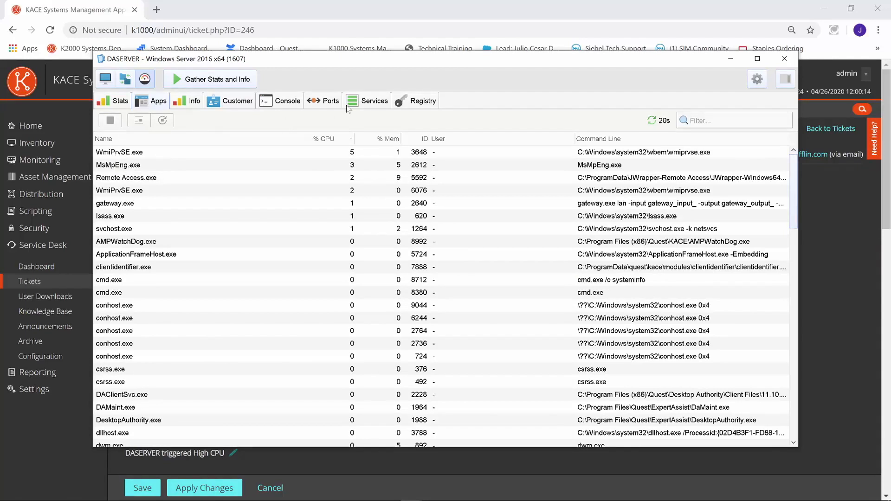
{"action": "left_click", "coordinate": [375, 101]}
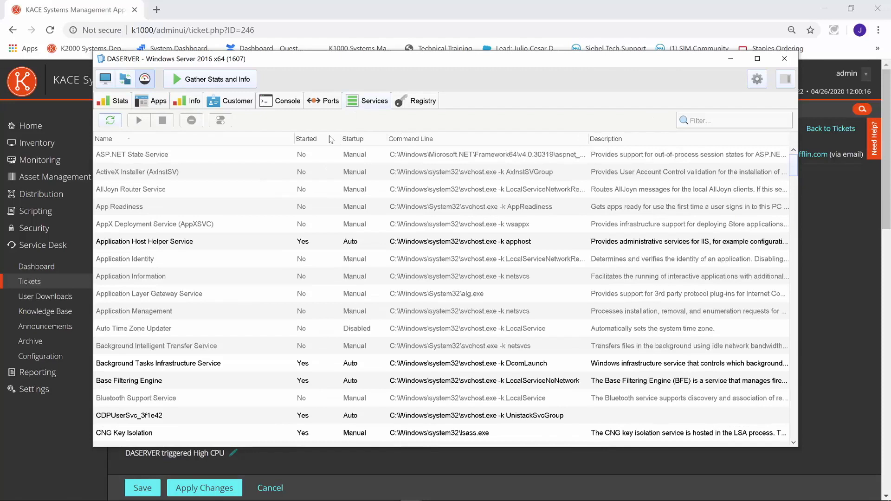
{"action": "left_click", "coordinate": [144, 241]}
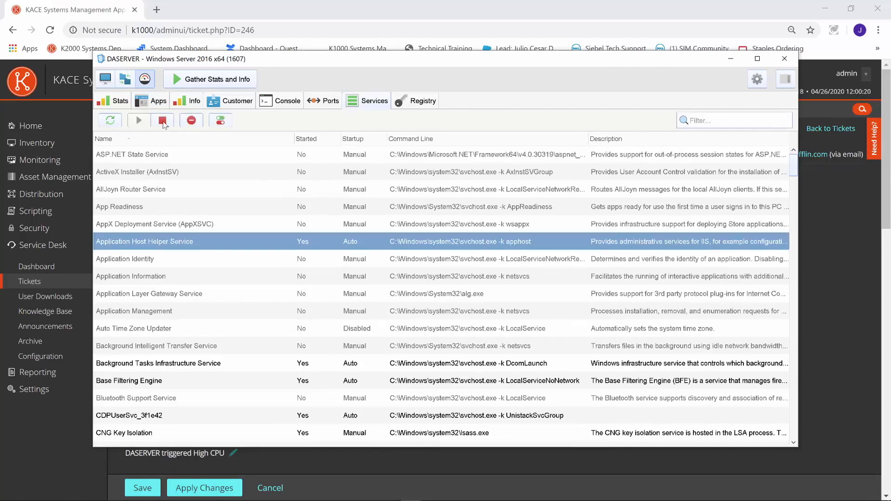
{"action": "mouse_move", "coordinate": [191, 121]}
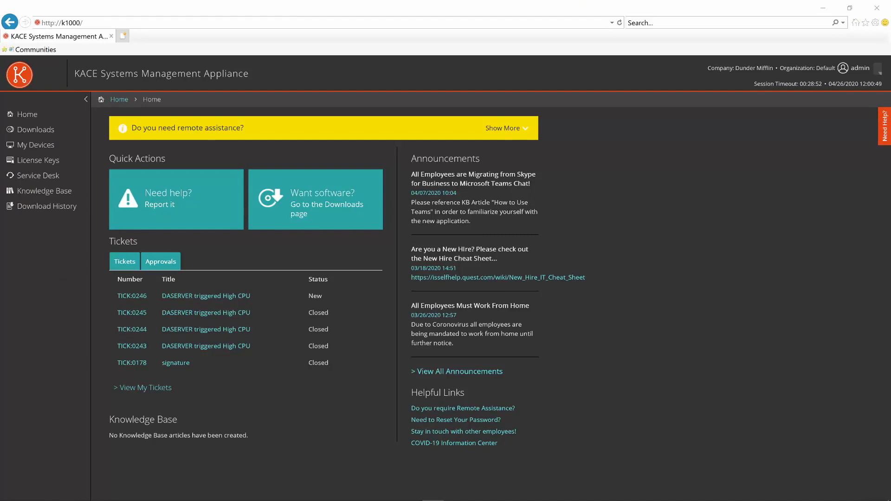
{"action": "mouse_move", "coordinate": [672, 255]}
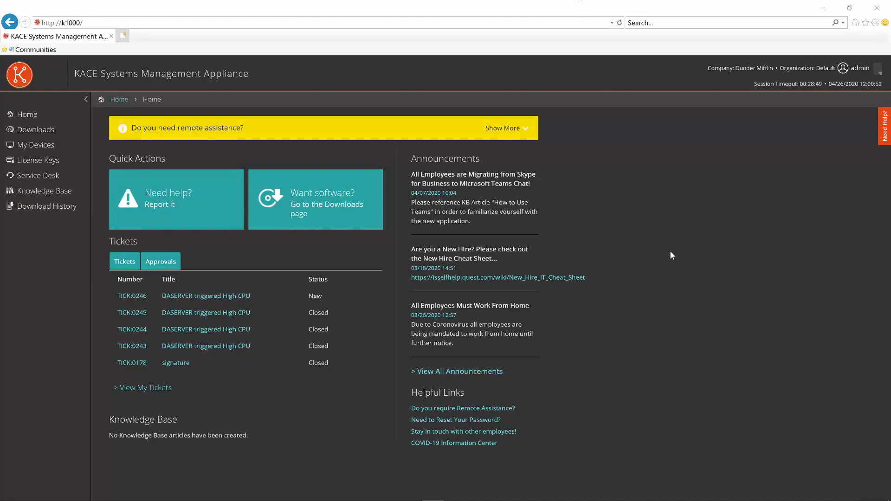
{"action": "mouse_move", "coordinate": [666, 243]}
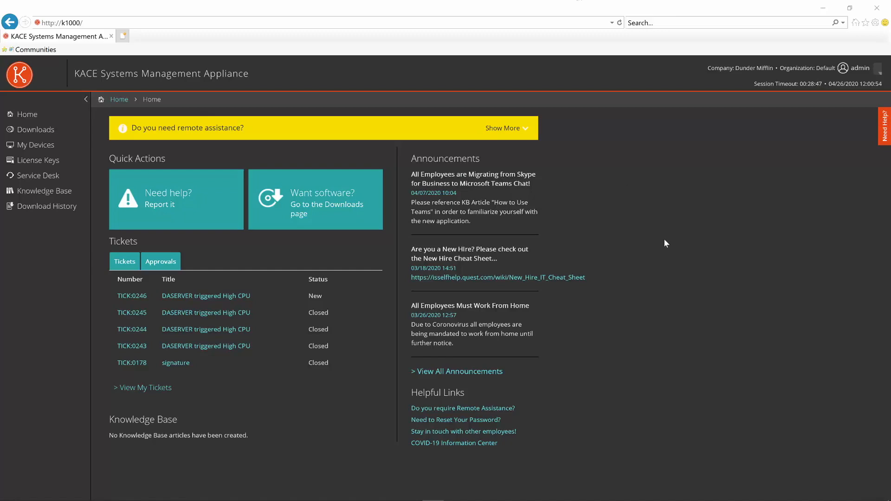
{"action": "mouse_move", "coordinate": [232, 150]}
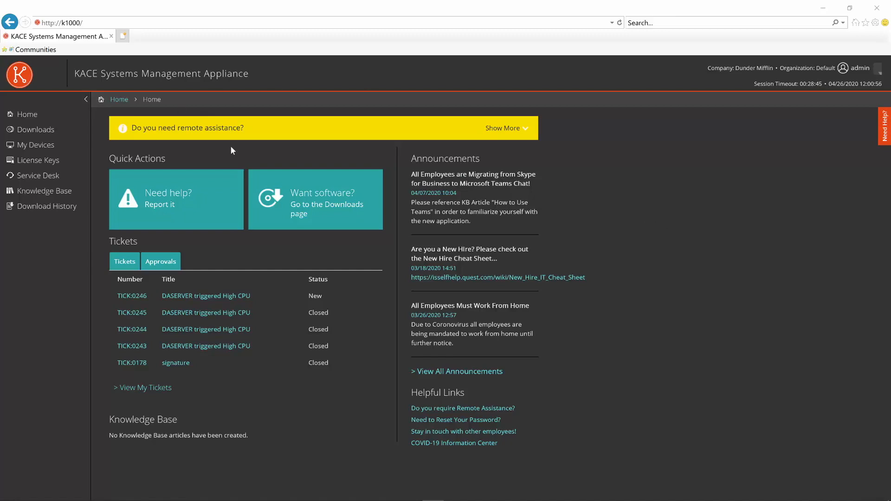
- Expand the 'Do you need remote assistance?' banner to show the DASERVER customer link
{"action": "left_click", "coordinate": [502, 128]}
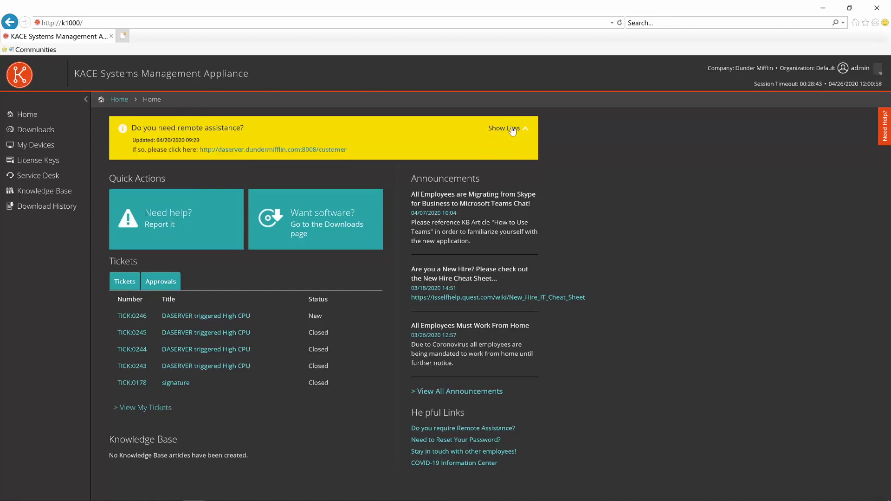
{"action": "left_click", "coordinate": [504, 128]}
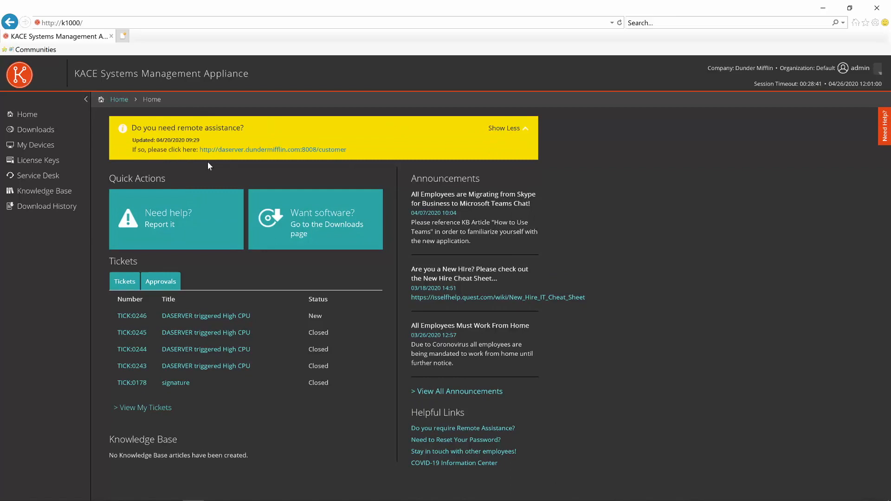
{"action": "mouse_move", "coordinate": [274, 150]}
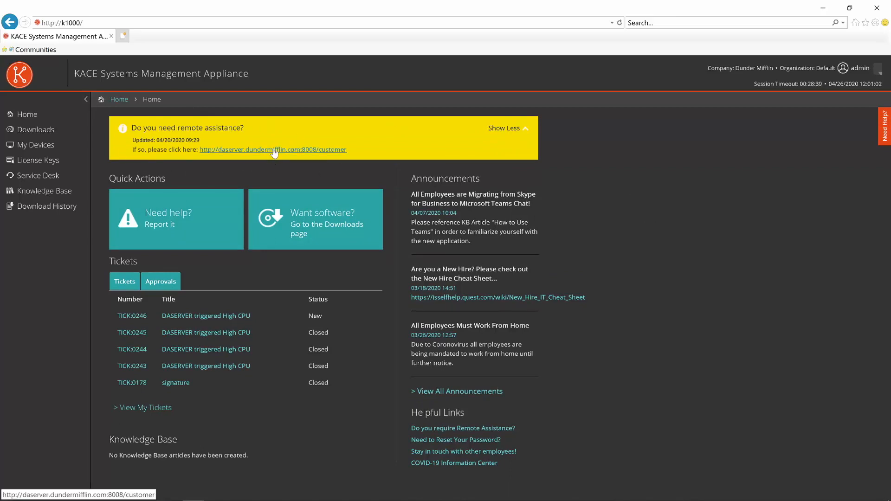
- Open the customer support page, then download and run the Remote Support app
{"action": "left_click", "coordinate": [273, 149]}
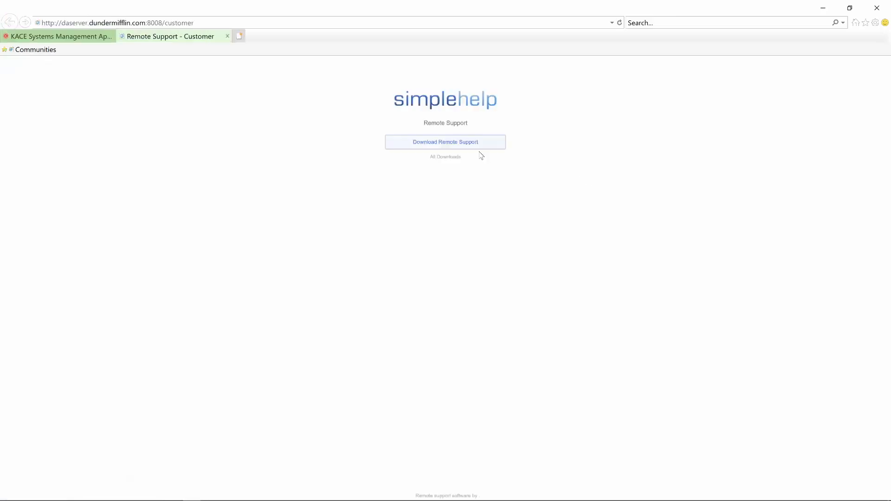
{"action": "left_click", "coordinate": [445, 142]}
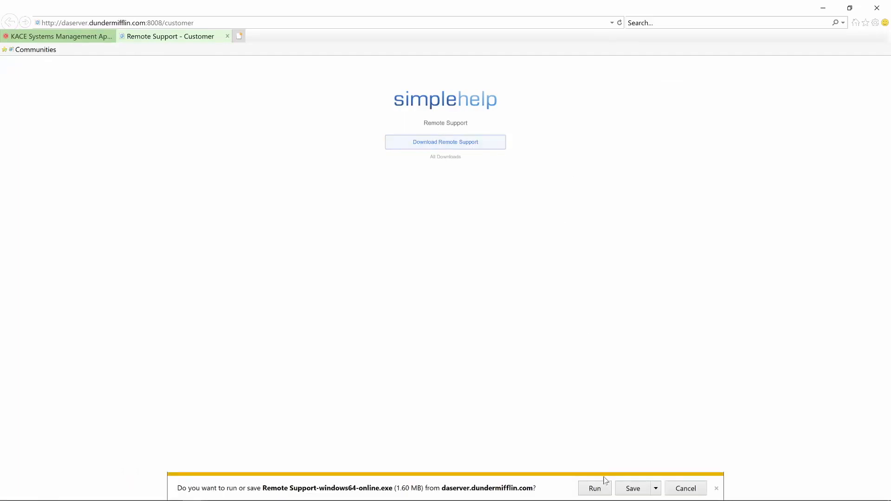
{"action": "left_click", "coordinate": [594, 489]}
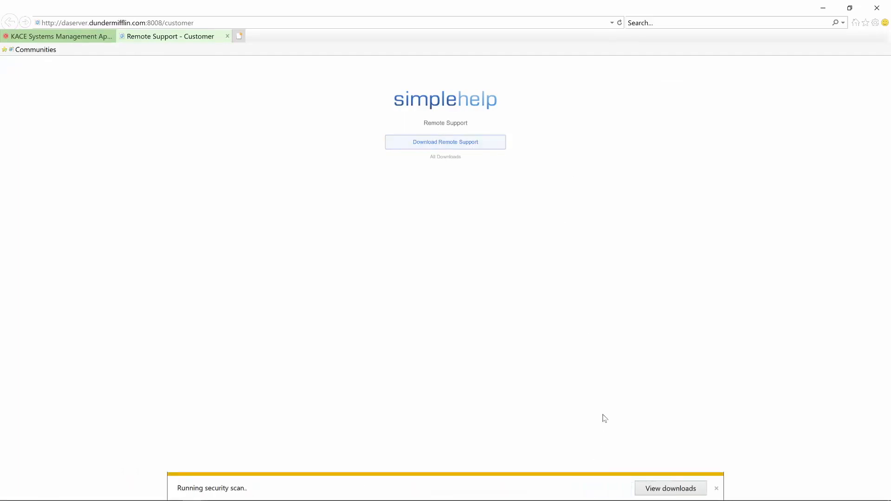
{"action": "left_click", "coordinate": [717, 488]}
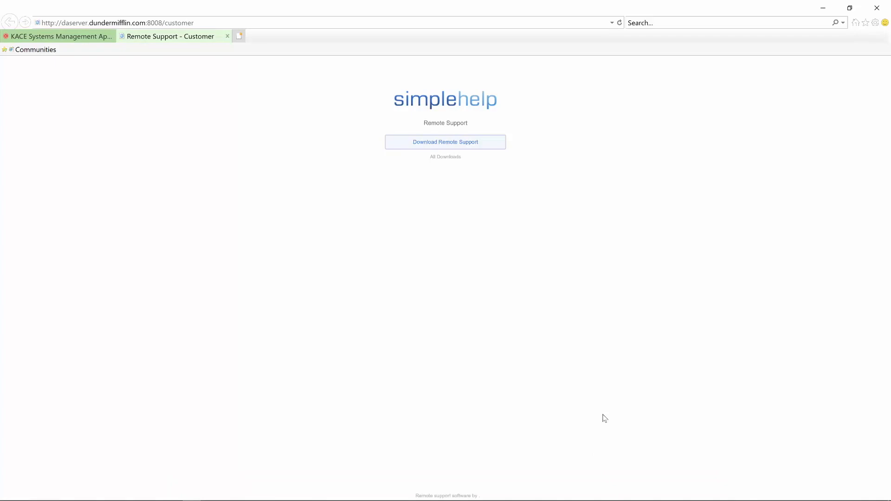
{"action": "left_click", "coordinate": [445, 142]}
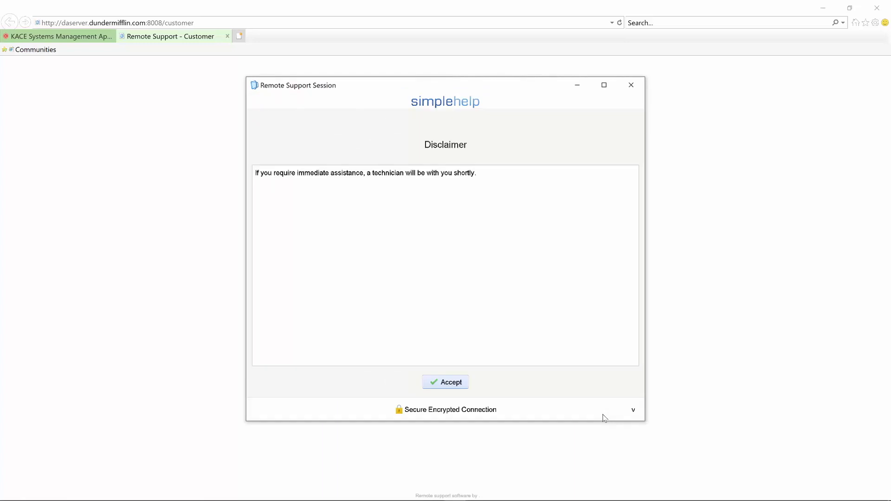
{"action": "mouse_move", "coordinate": [444, 162]}
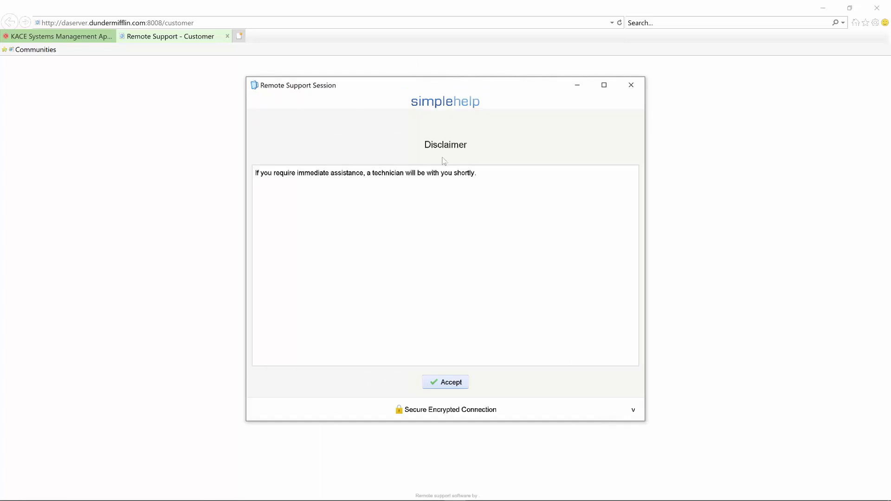
- Accept the disclaimer and submit Jillian's details with purpose 'My computer is running really slow'
{"action": "left_click", "coordinate": [445, 382]}
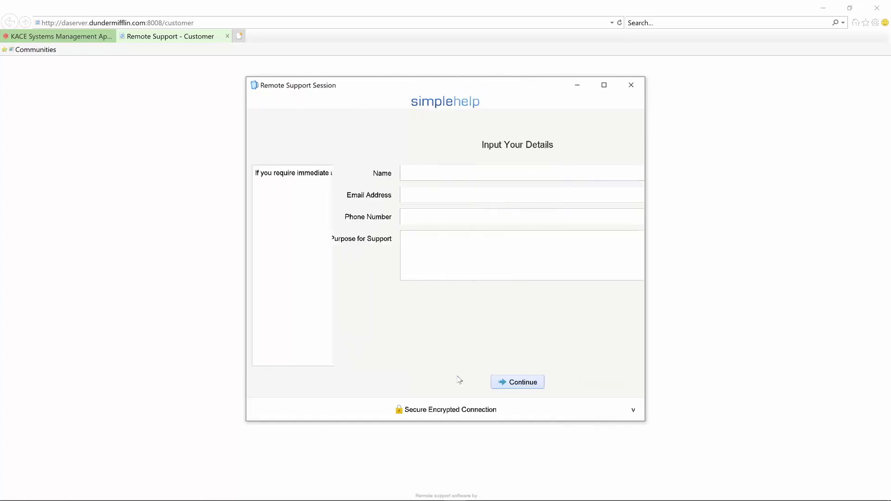
{"action": "type", "text": "Jillian"}
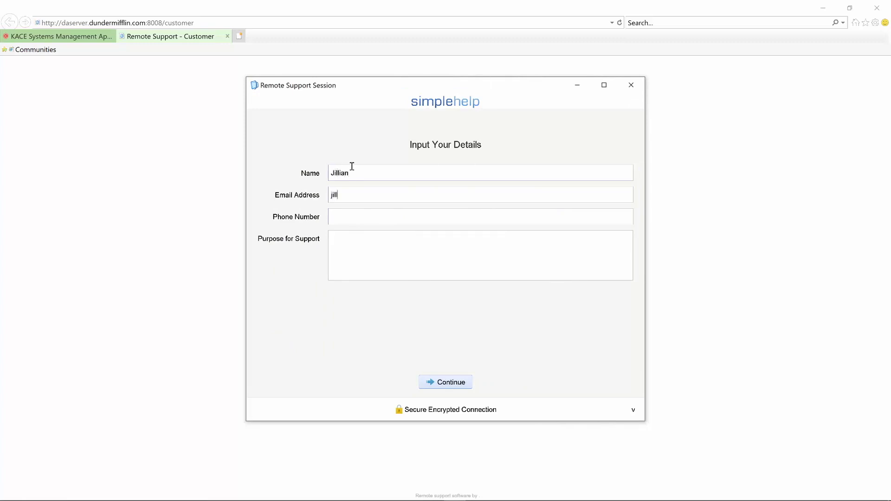
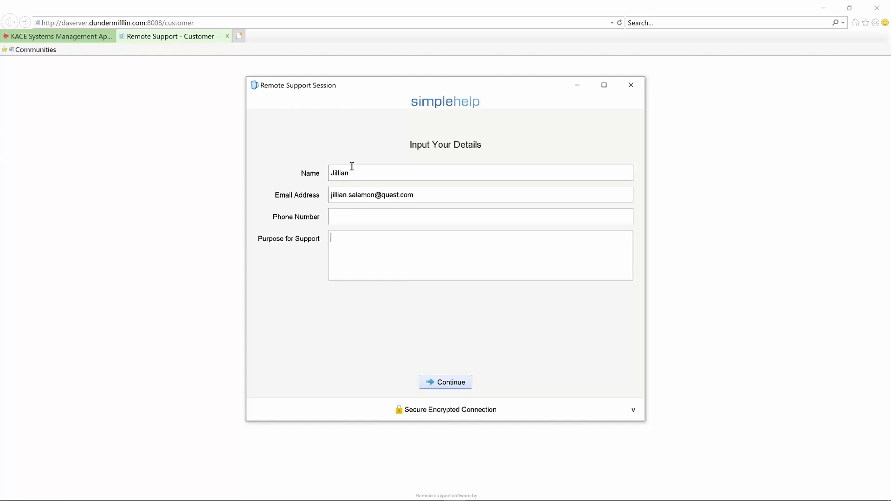
{"action": "type", "text": "My com"}
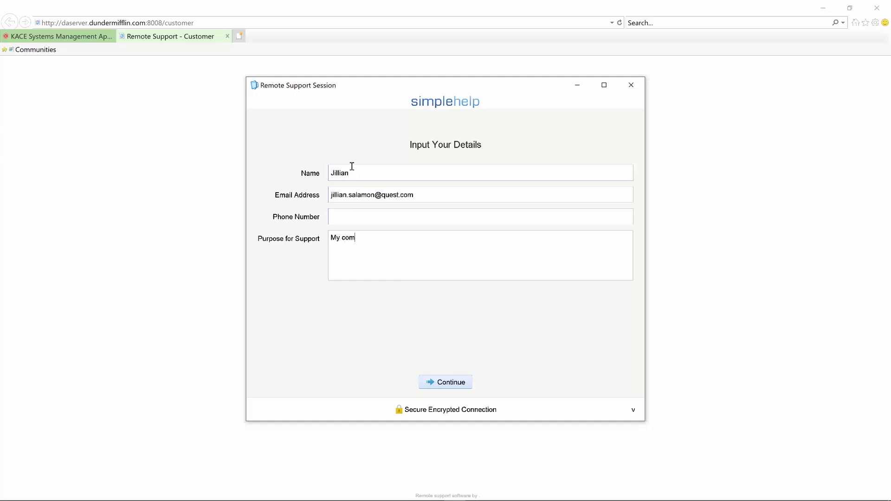
{"action": "type", "text": "puter is runnin"}
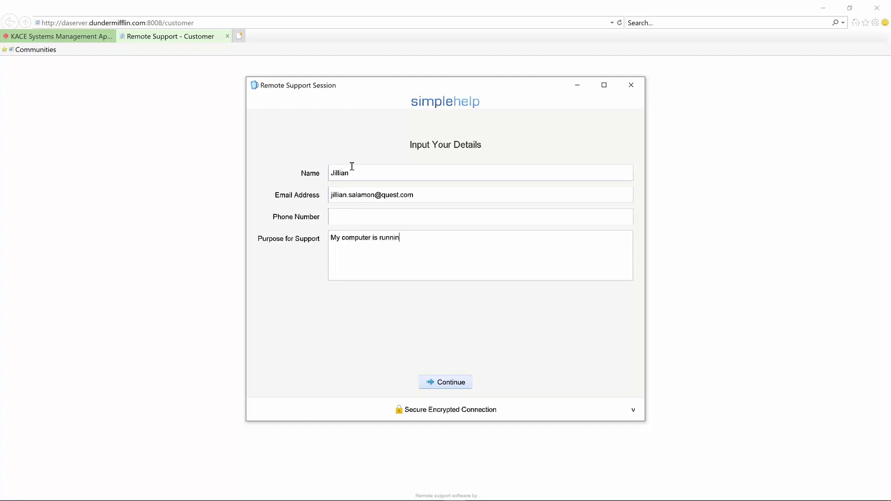
{"action": "type", "text": "g really slow"}
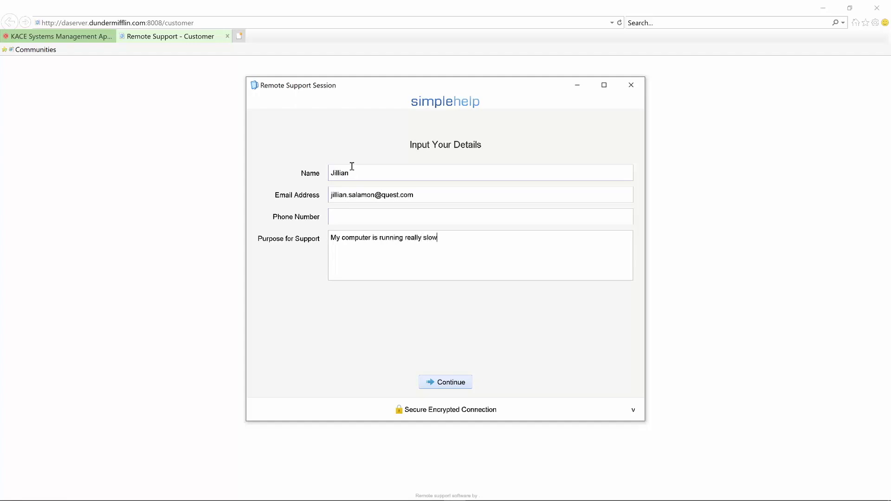
{"action": "left_click", "coordinate": [445, 381]}
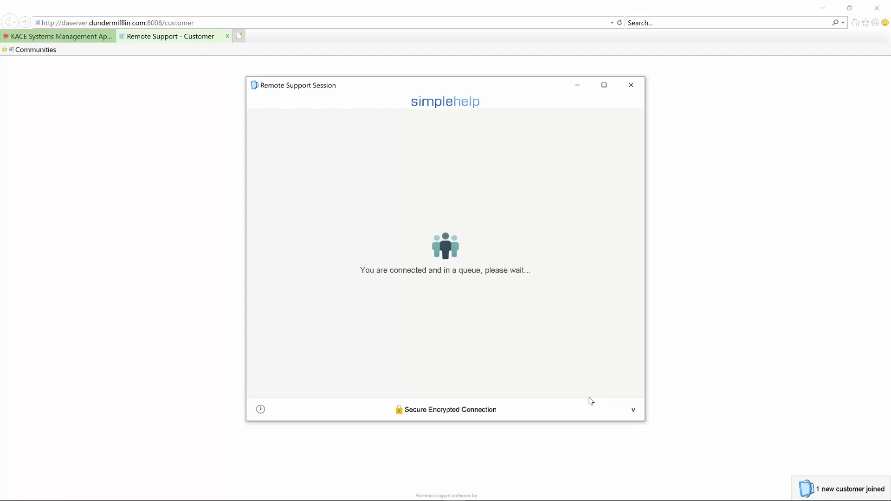
{"action": "mouse_move", "coordinate": [410, 492]}
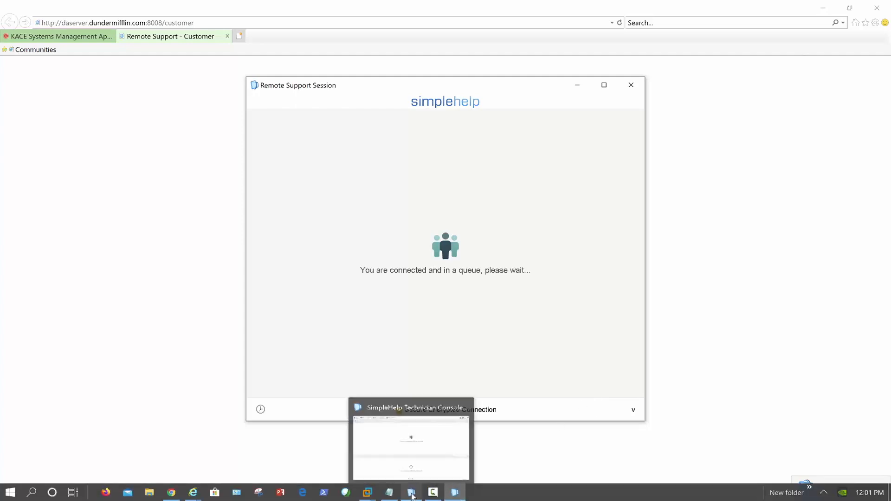
- Switch to the Technician Console and expand Jillian's queued request details
{"action": "left_click", "coordinate": [410, 443]}
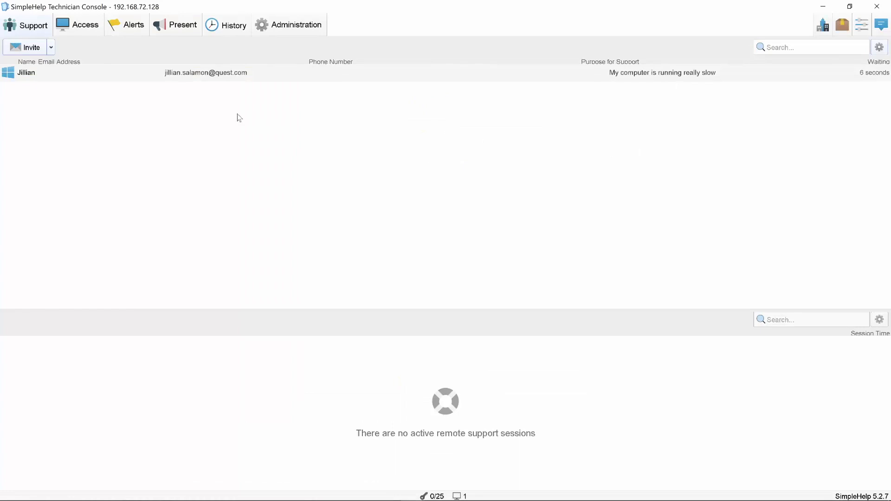
{"action": "mouse_move", "coordinate": [199, 201]}
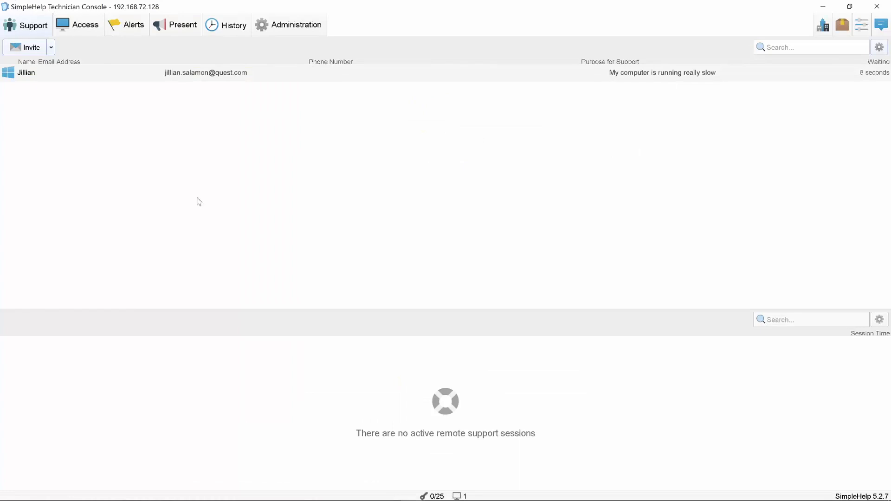
{"action": "left_click", "coordinate": [26, 72]}
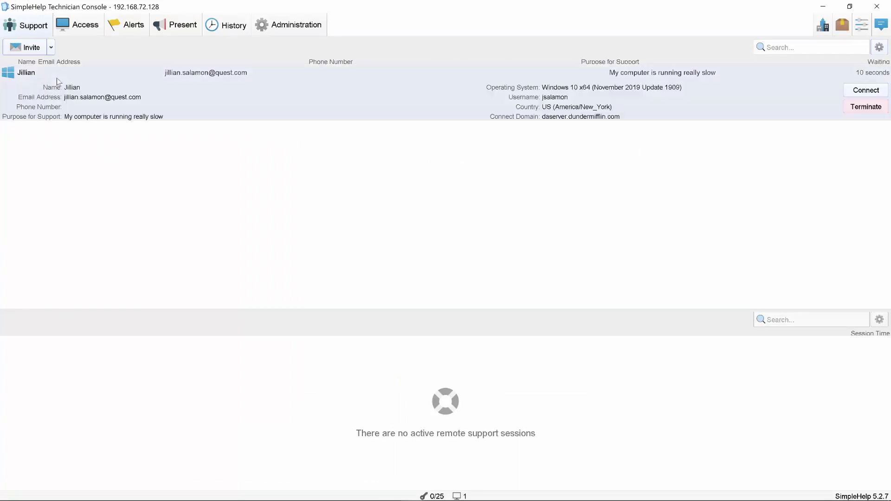
{"action": "mouse_move", "coordinate": [187, 226]}
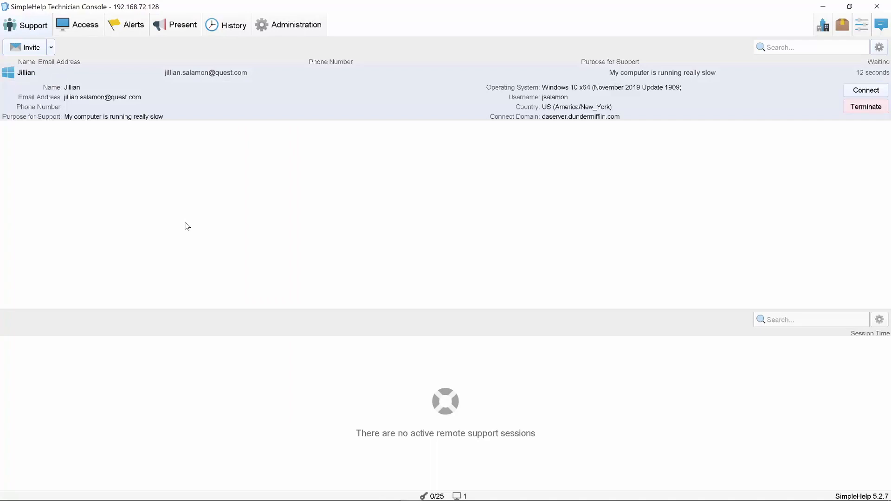
{"action": "mouse_move", "coordinate": [67, 127]}
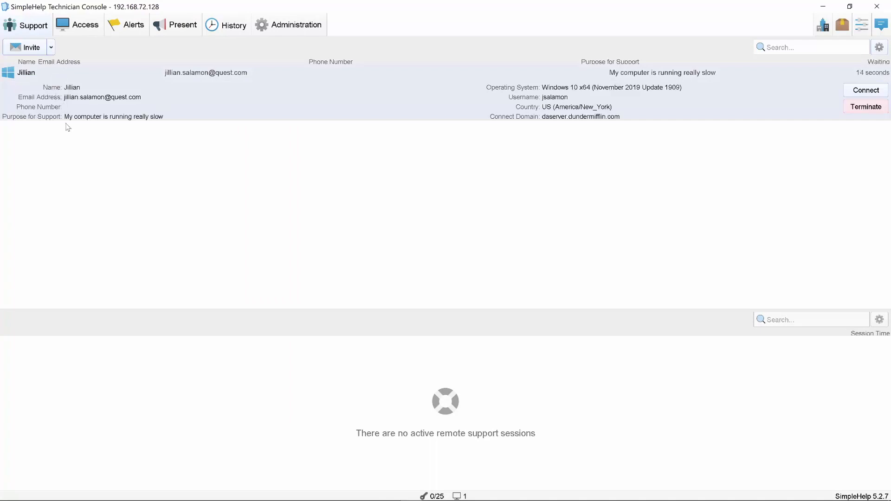
{"action": "mouse_move", "coordinate": [726, 142]}
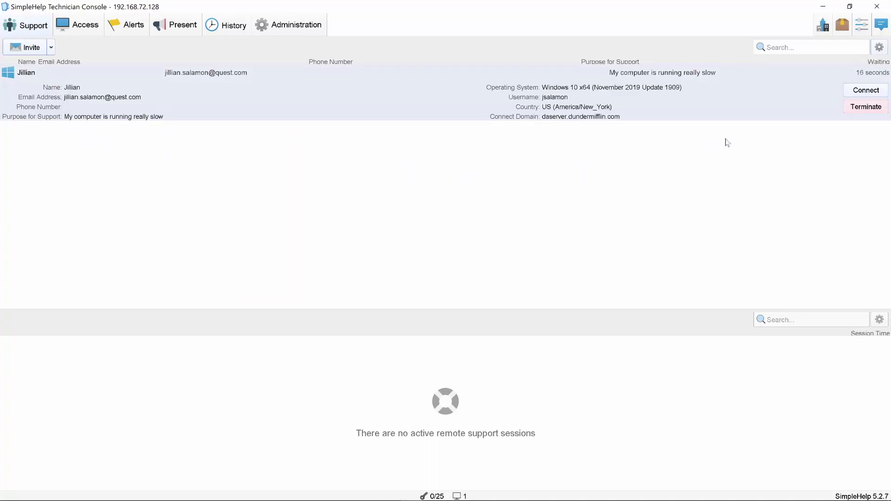